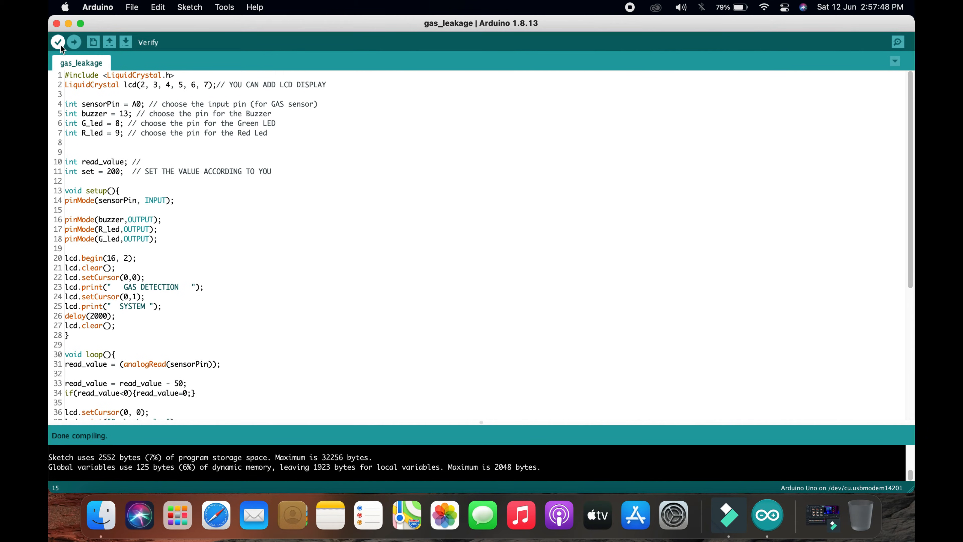
# Re-verify and compile the gas_leakage sketch from the toolbar checkmark.
pyautogui.click(57, 42)
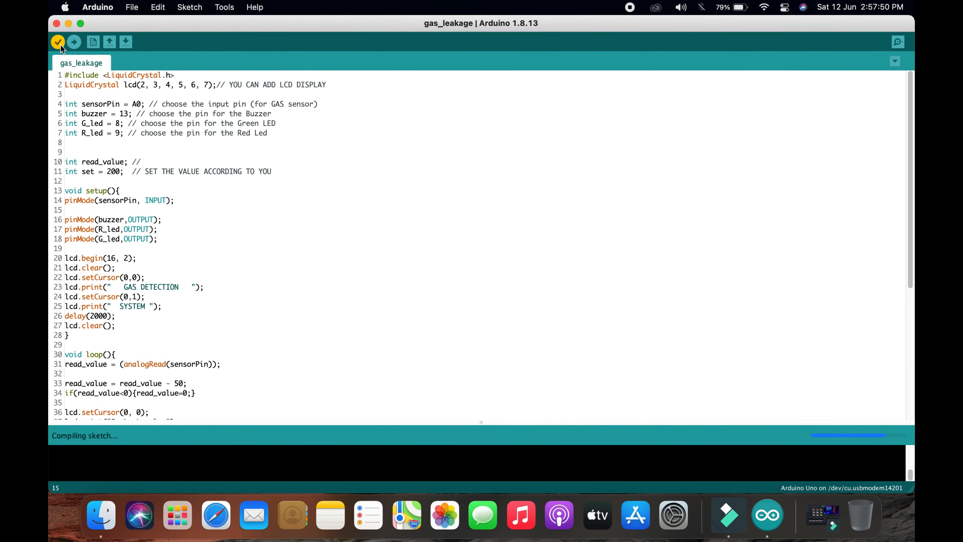